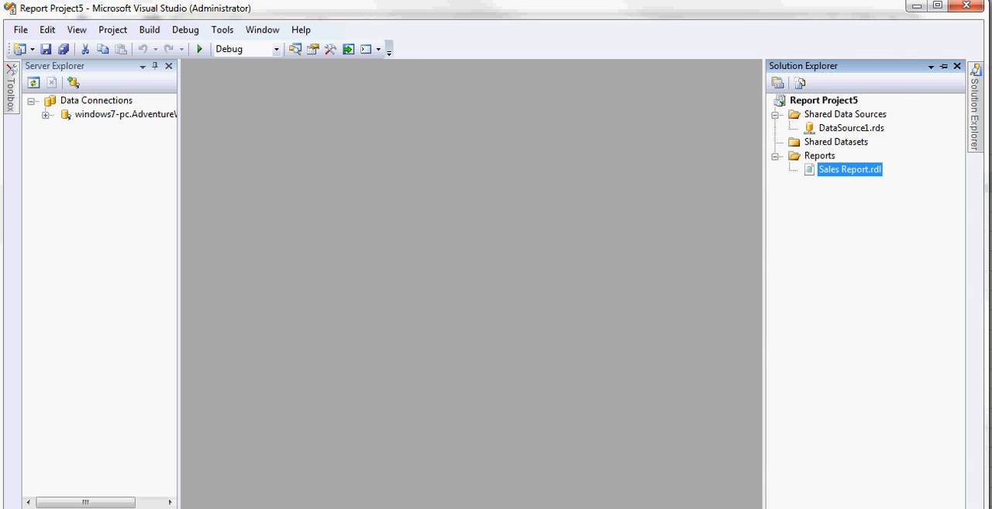
Add a new report to the project's Reports folder, launching the Report Wizard.
right_click(819, 155)
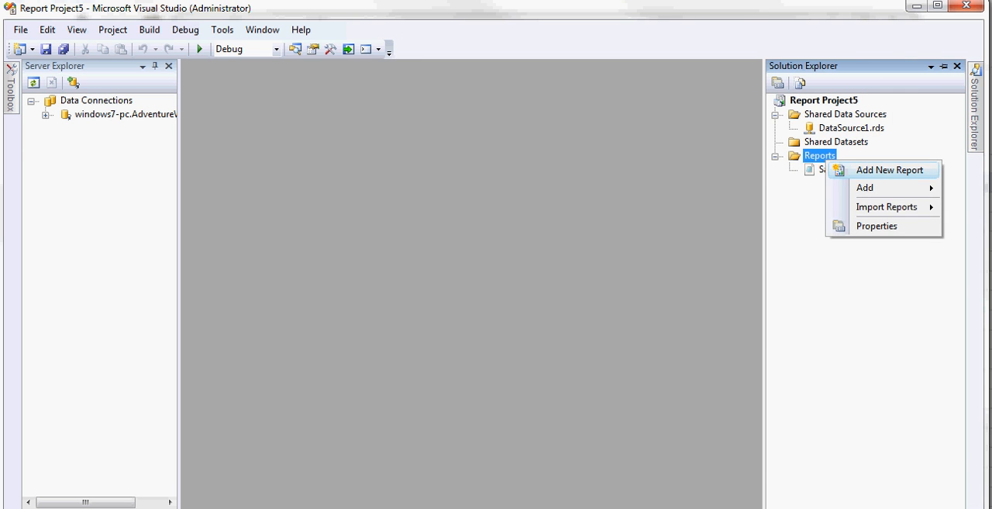
left_click(890, 169)
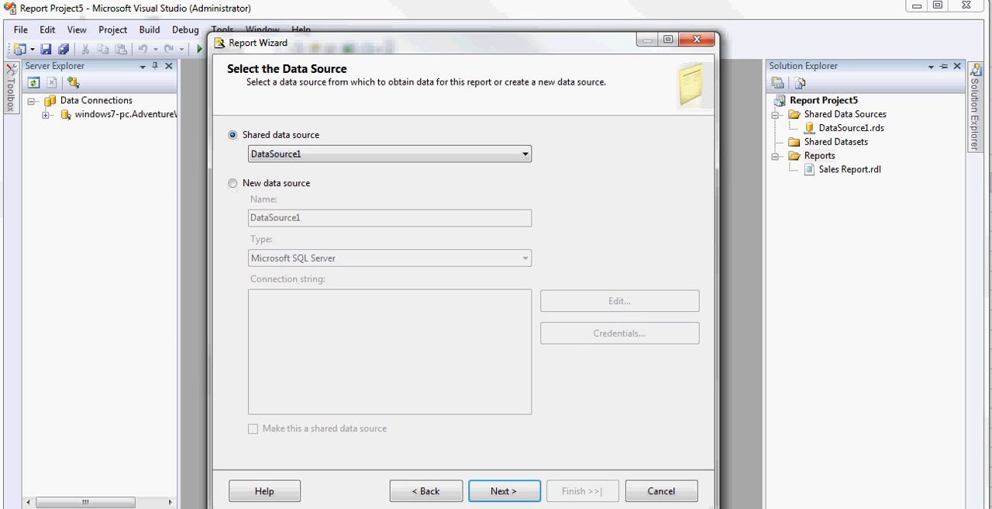
Keep shared data source DataSource1 and advance the wizard to report type selection.
left_click(388, 153)
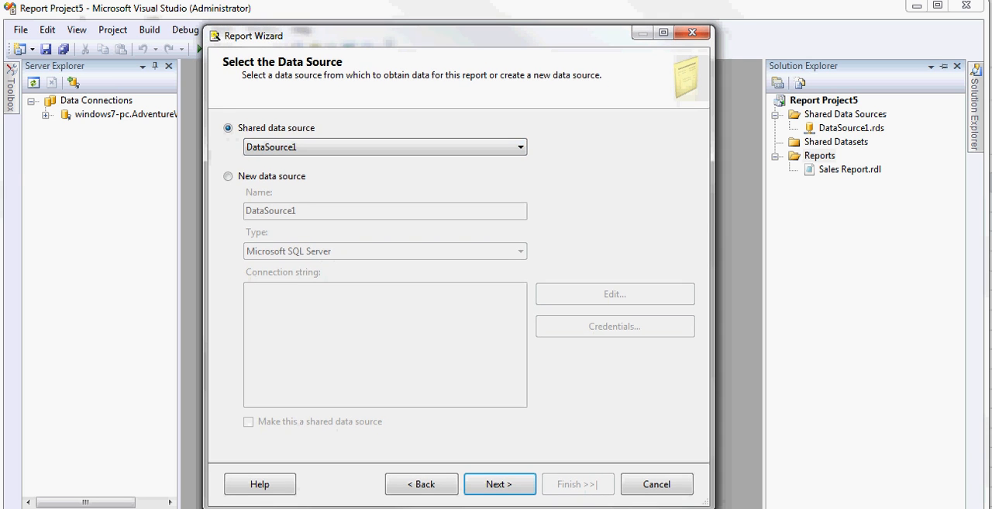
left_click(499, 482)
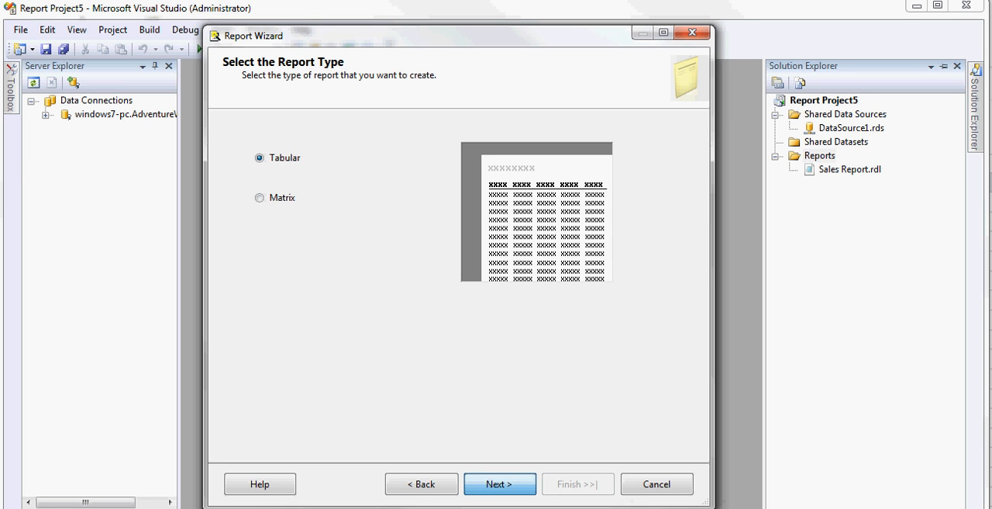
Build a tabular, Forest-style table with Country, StateProvince, LastName, FirstName, SubTotal details.
left_click(499, 483)
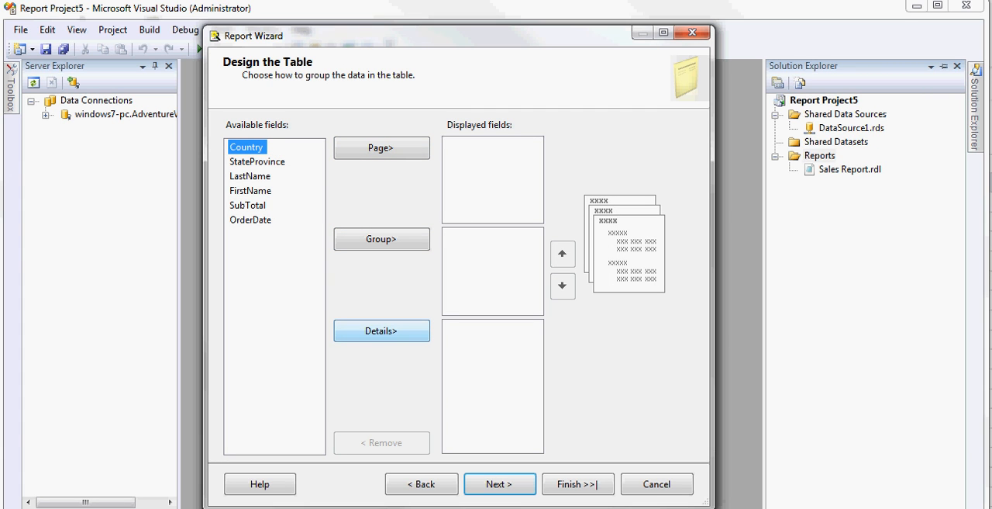
left_click(381, 331)
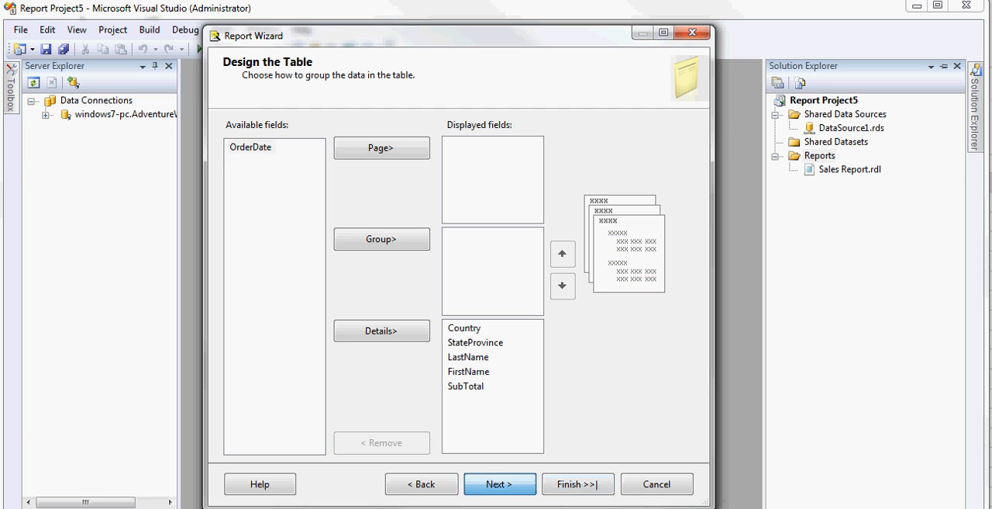
left_click(499, 483)
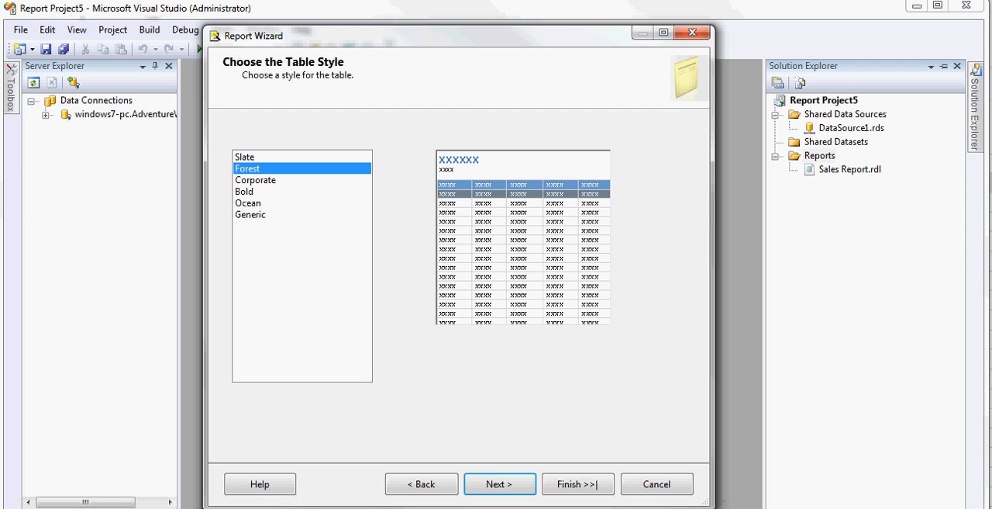
left_click(255, 179)
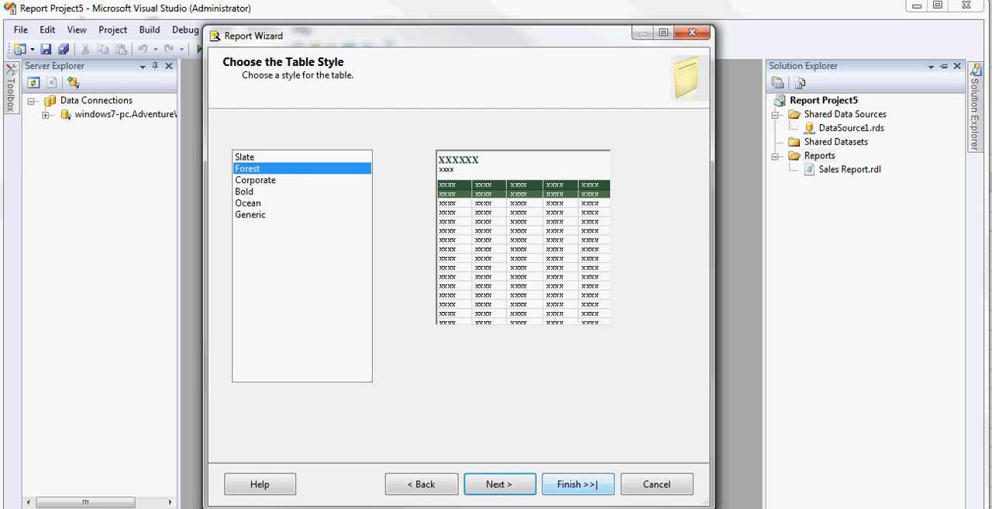
left_click(499, 483)
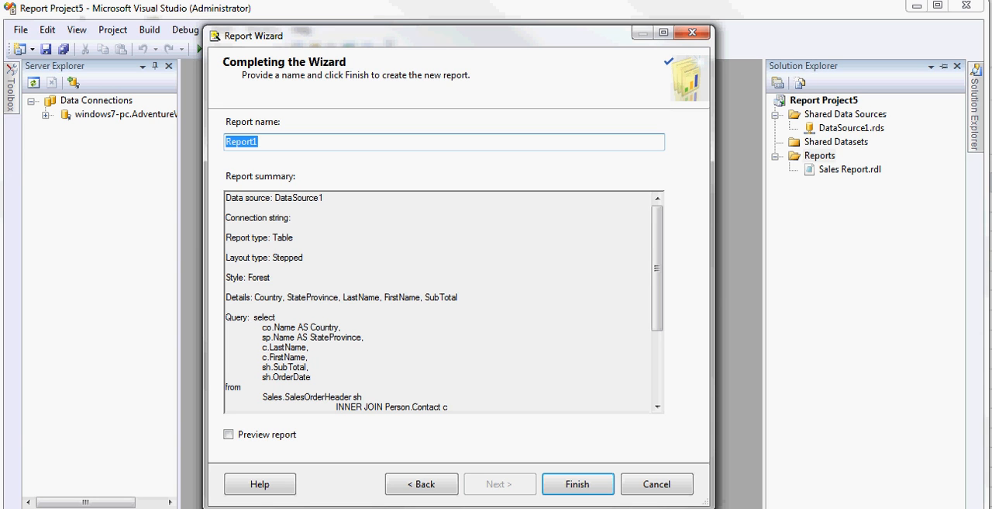
Name the report 'Sales By Country' and finish the wizard.
type("Sales By Coun")
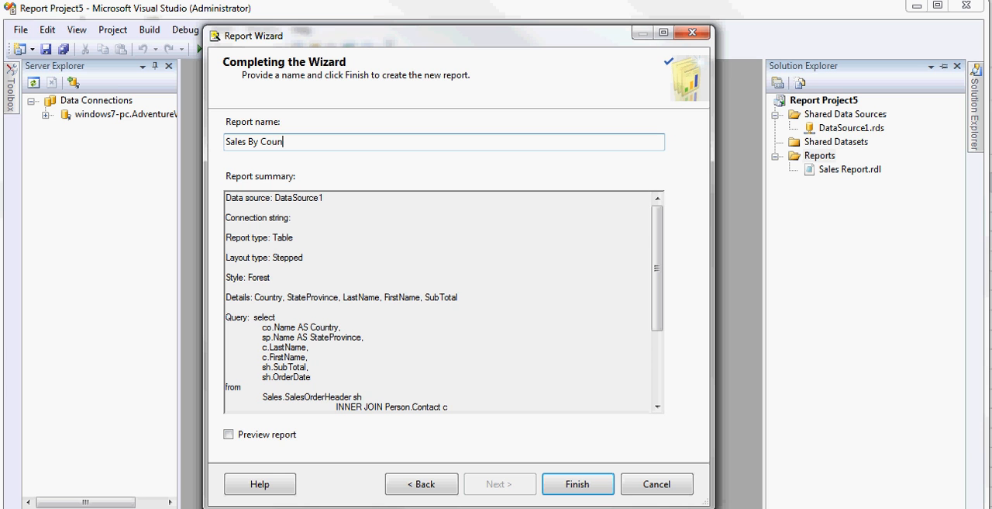
type("try")
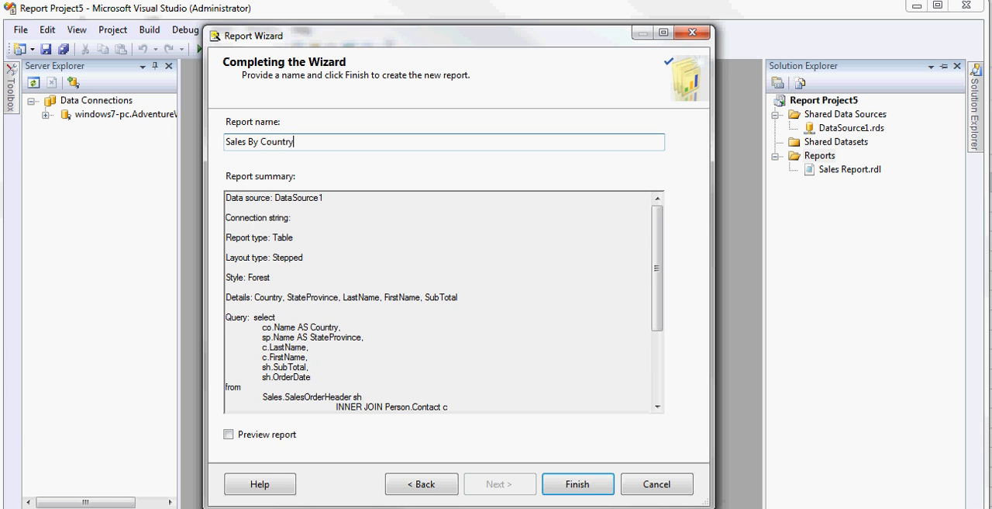
left_click(576, 483)
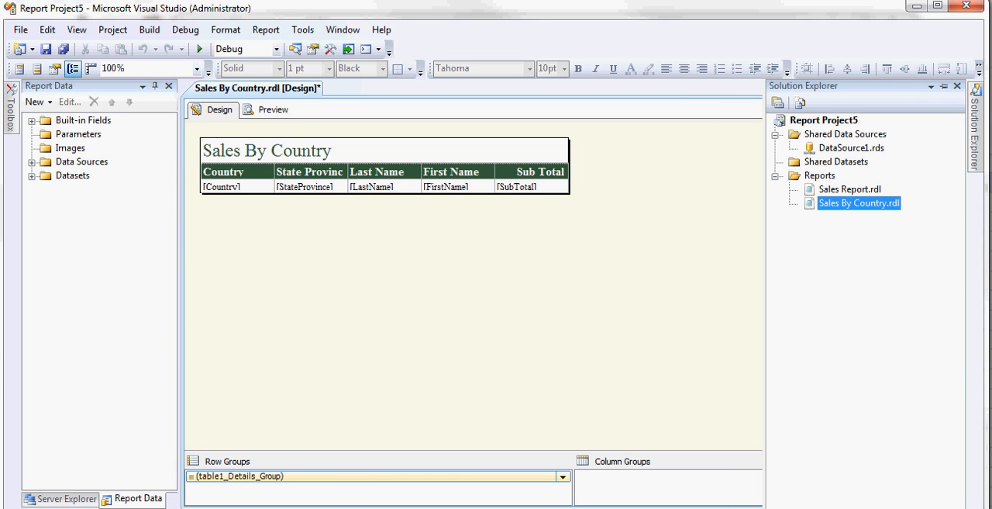
Preview the report's sales rows, then return to design and expand DataSet1's fields.
left_click(272, 110)
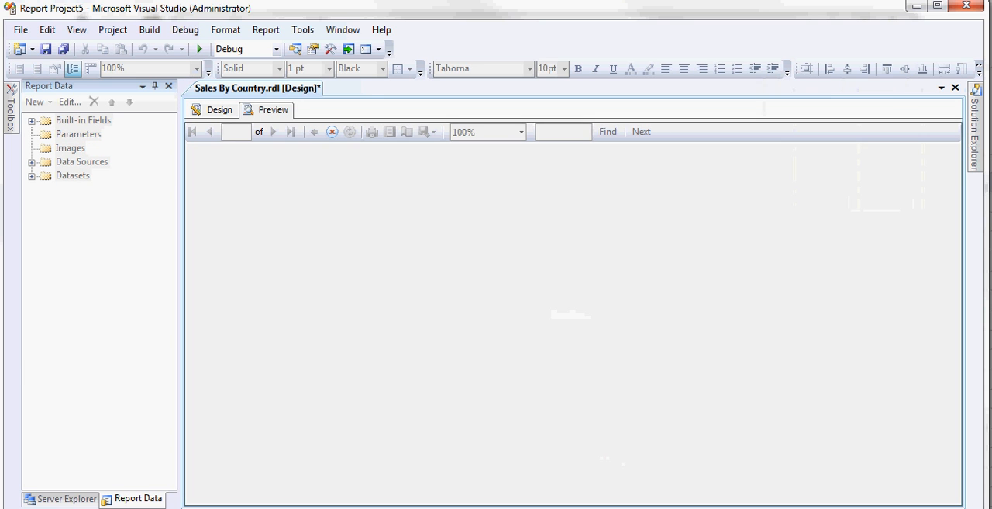
left_click(273, 109)
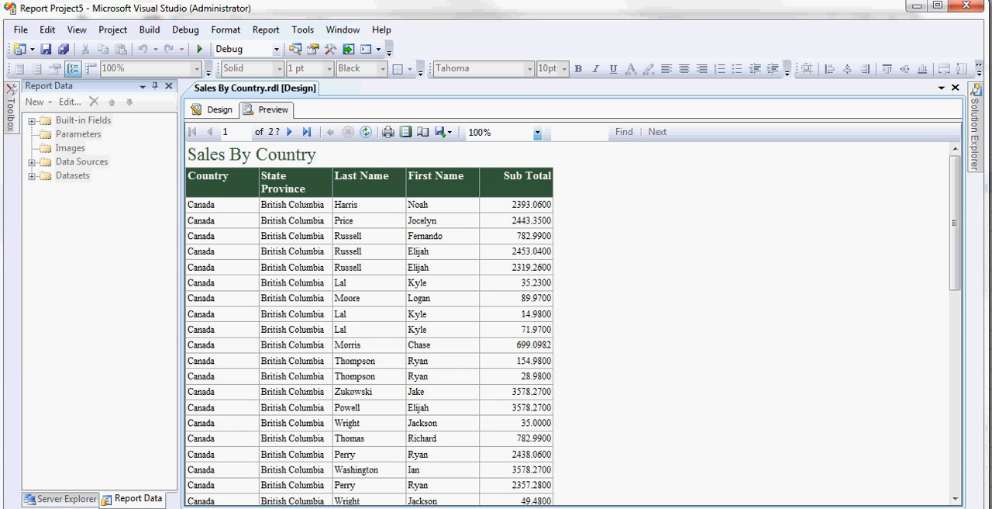
left_click(219, 110)
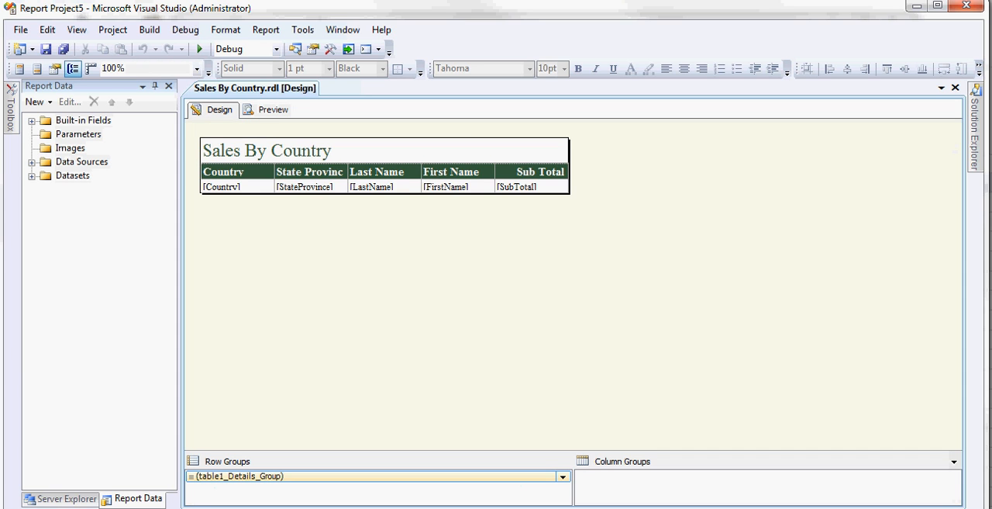
left_click(31, 176)
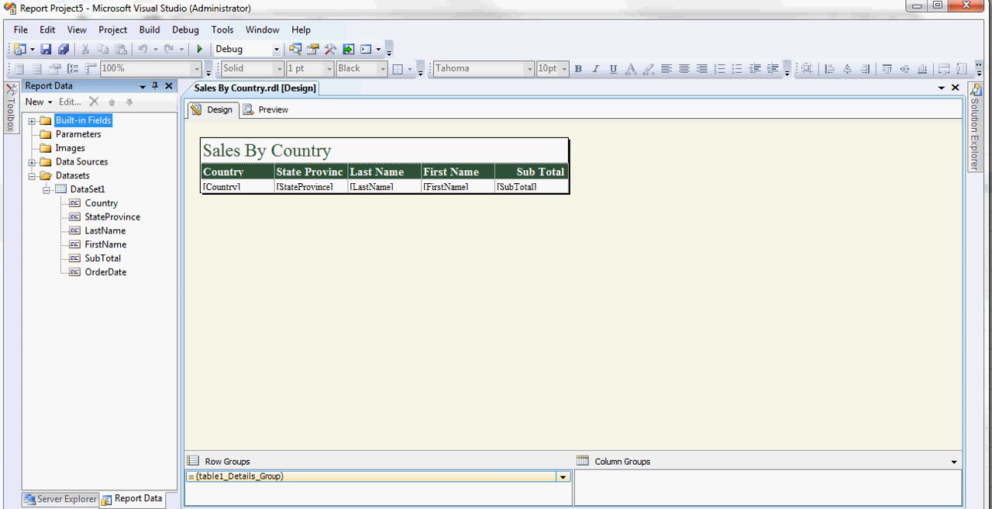
right_click(87, 188)
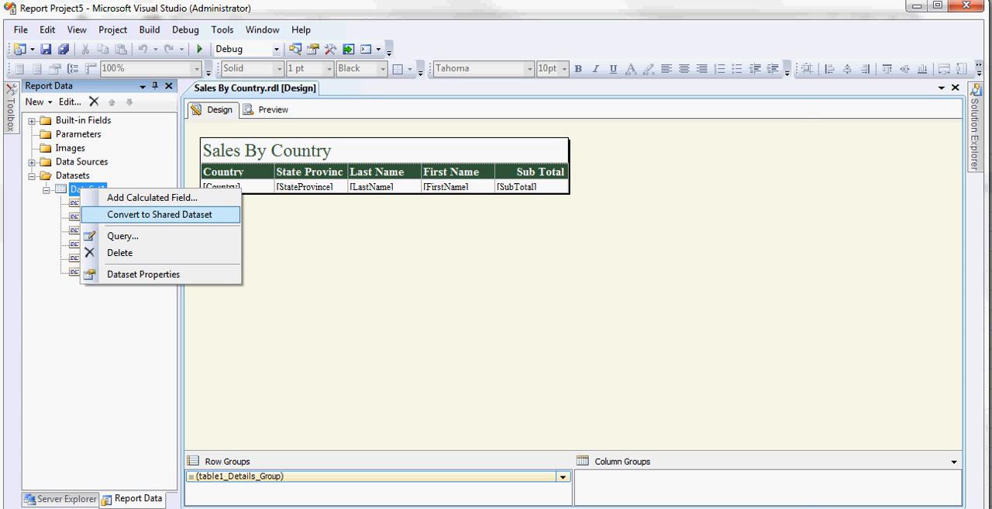
left_click(122, 235)
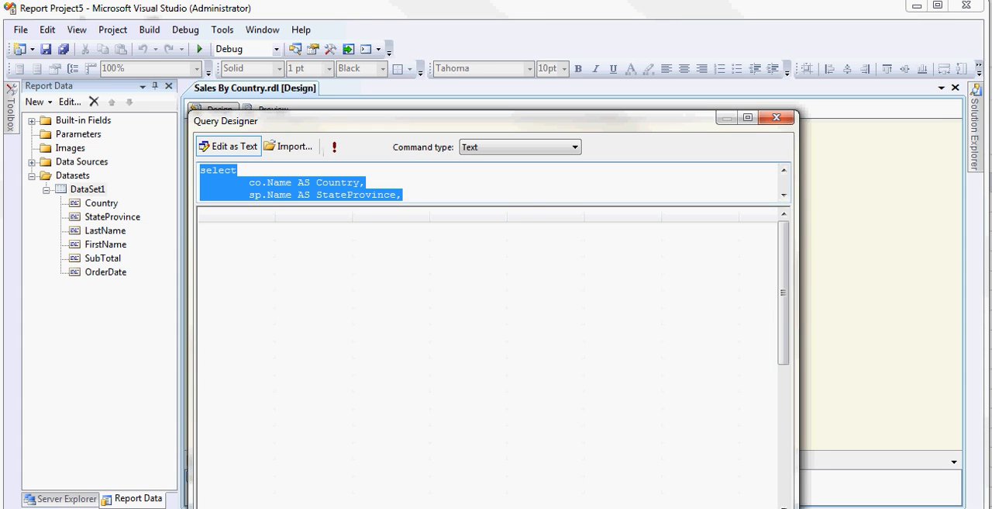
scroll("down", 3)
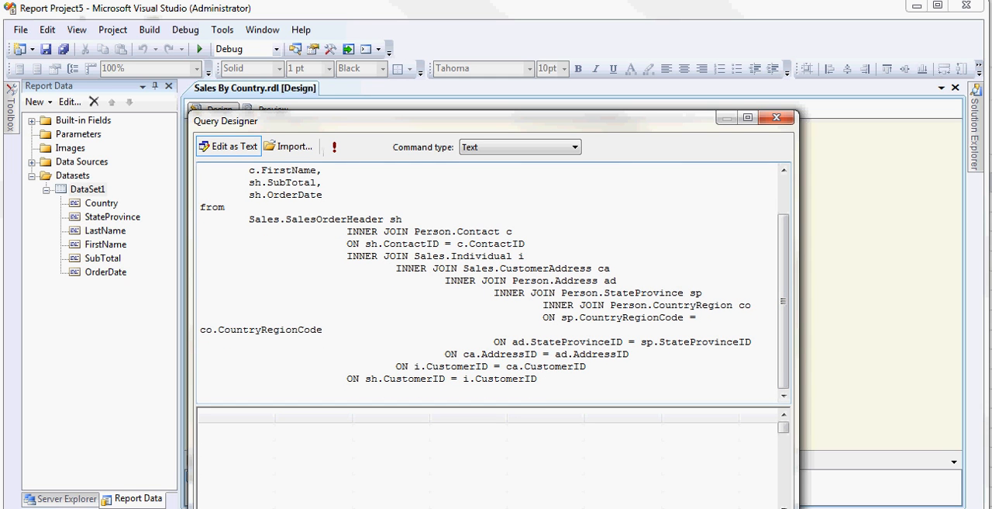
type("WHERE")
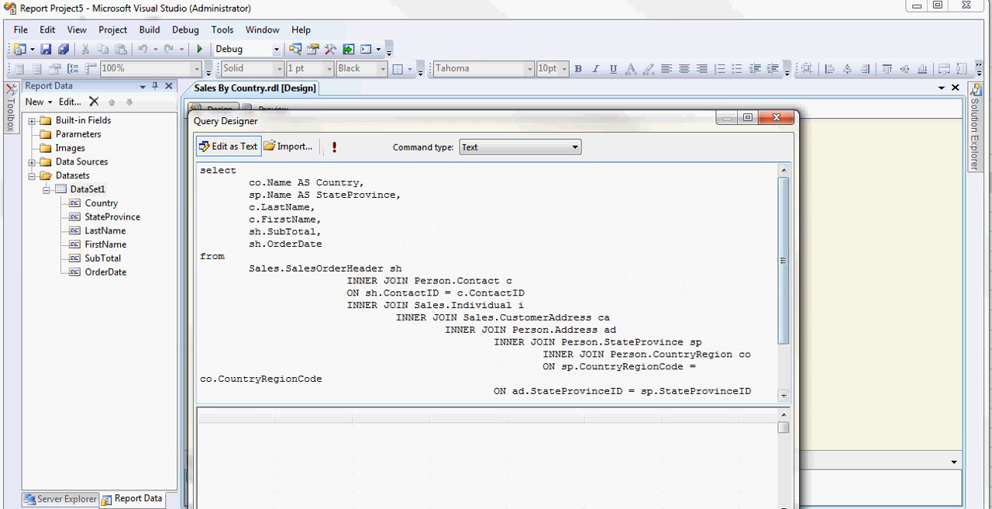
double_click(270, 182)
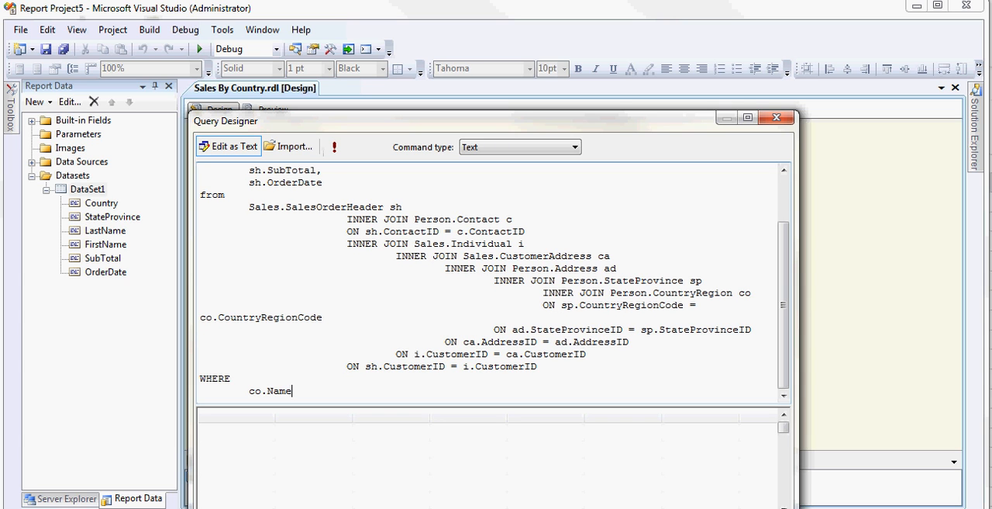
type("IN")
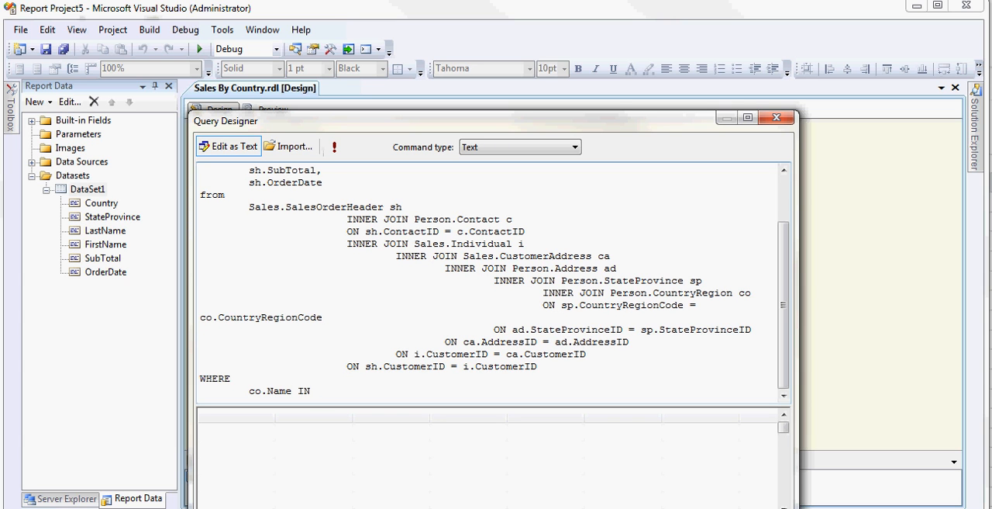
type("(")
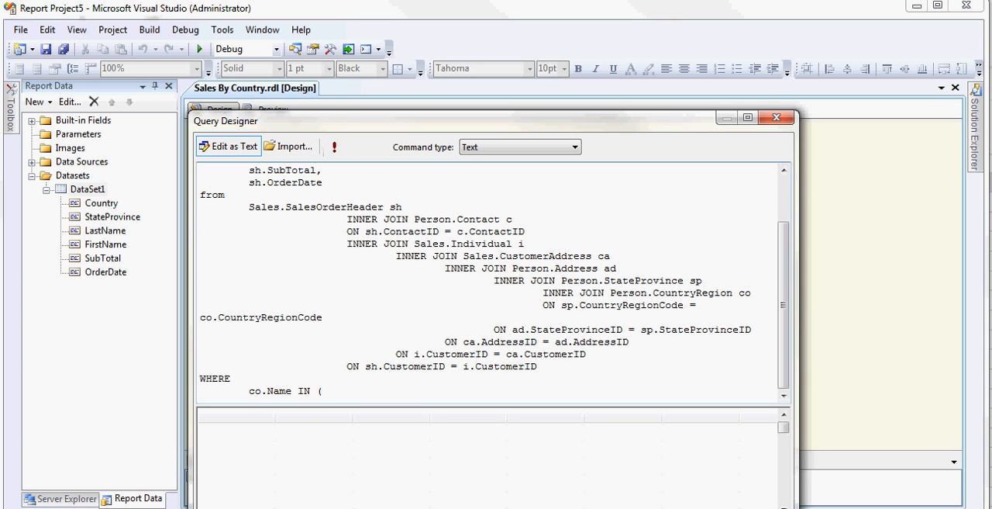
type("@Cou")
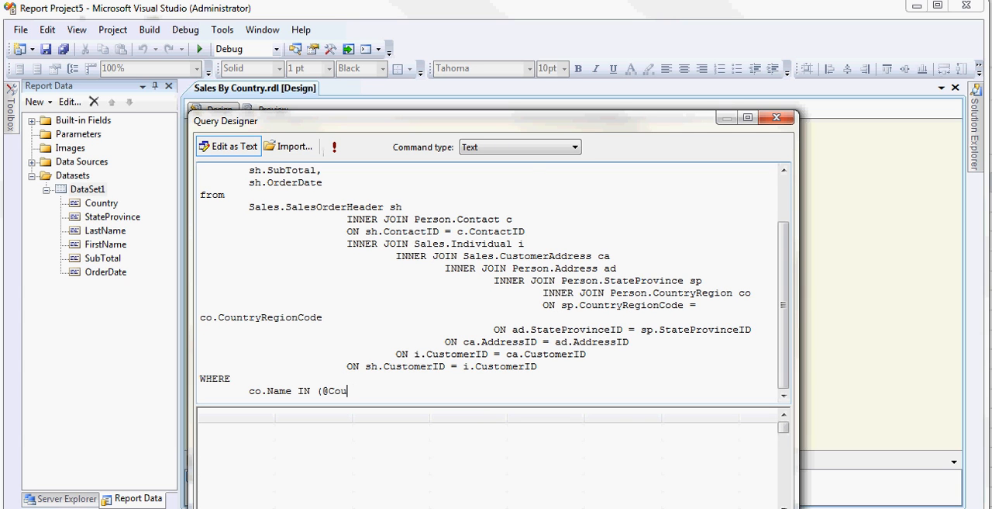
type("nrty)")
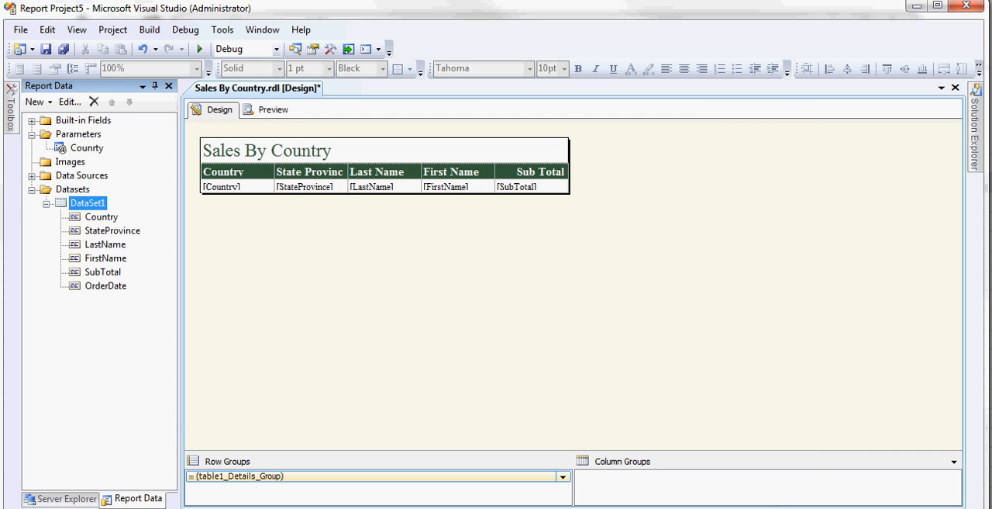
left_click(87, 147)
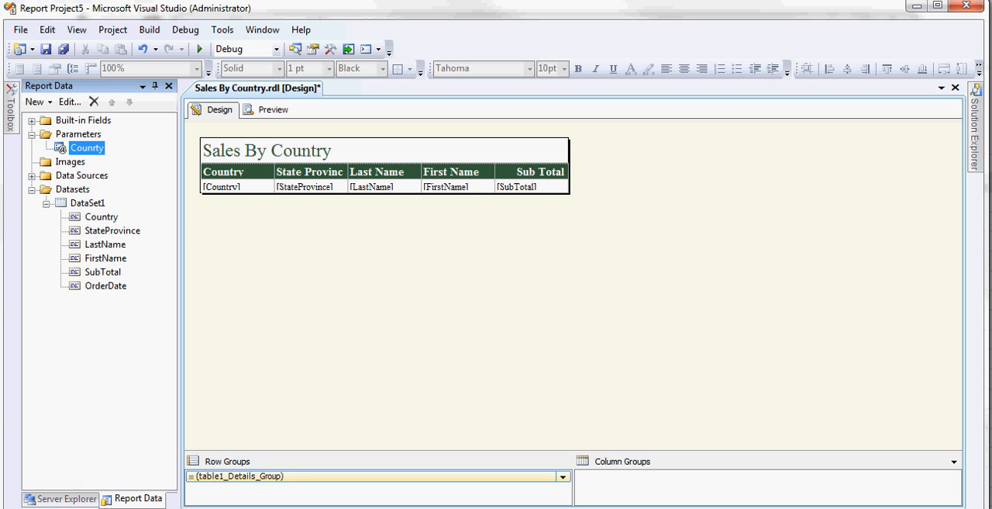
left_click(272, 109)
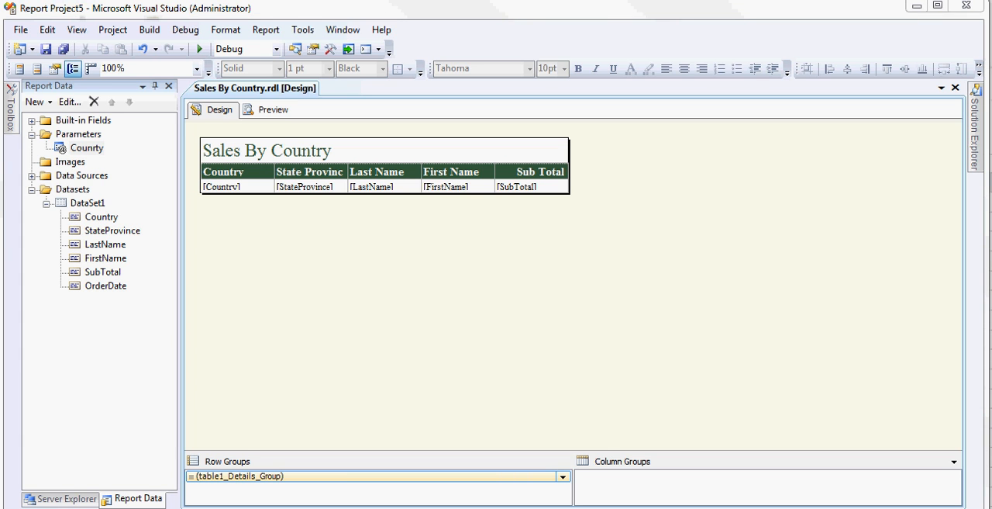
Add embedded dataset p_Country on DataSource1 with a distinct country names query.
right_click(72, 189)
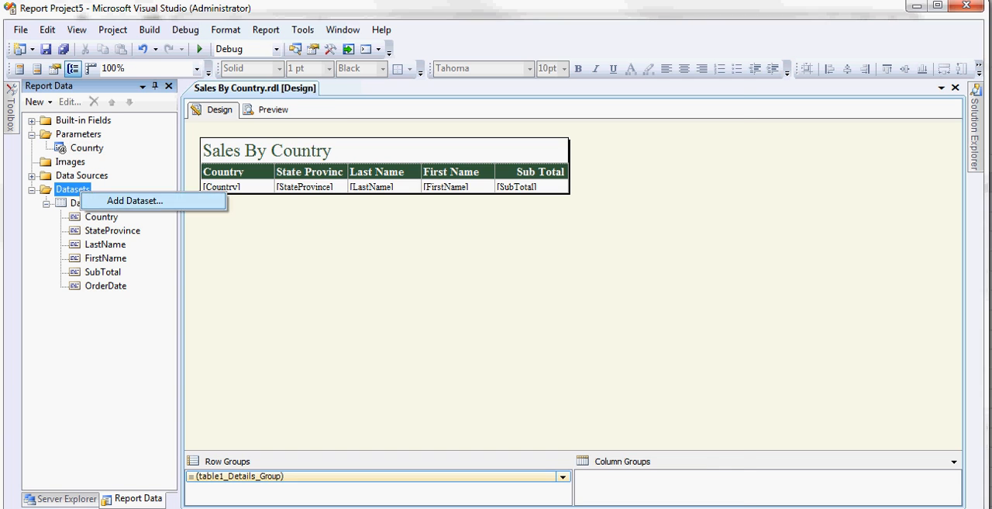
left_click(134, 200)
type("p")
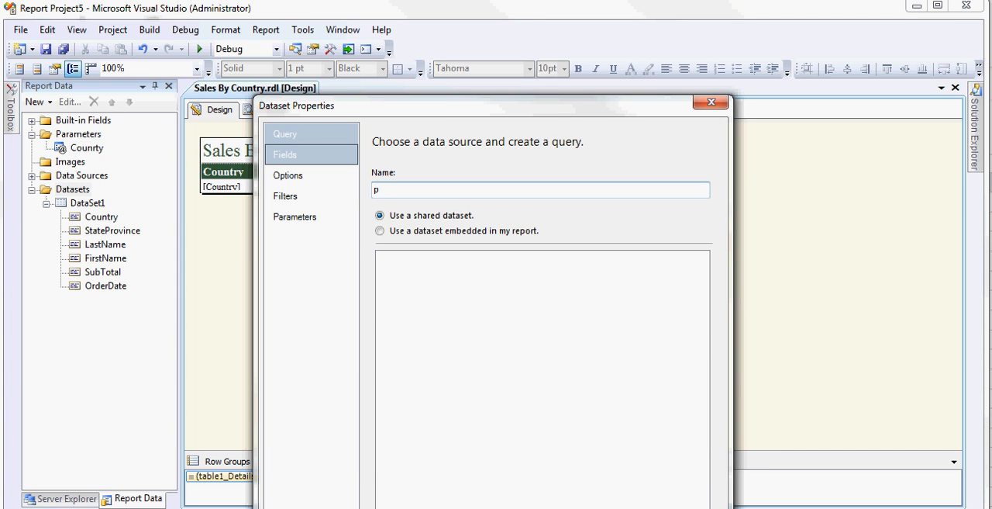
type("_Count")
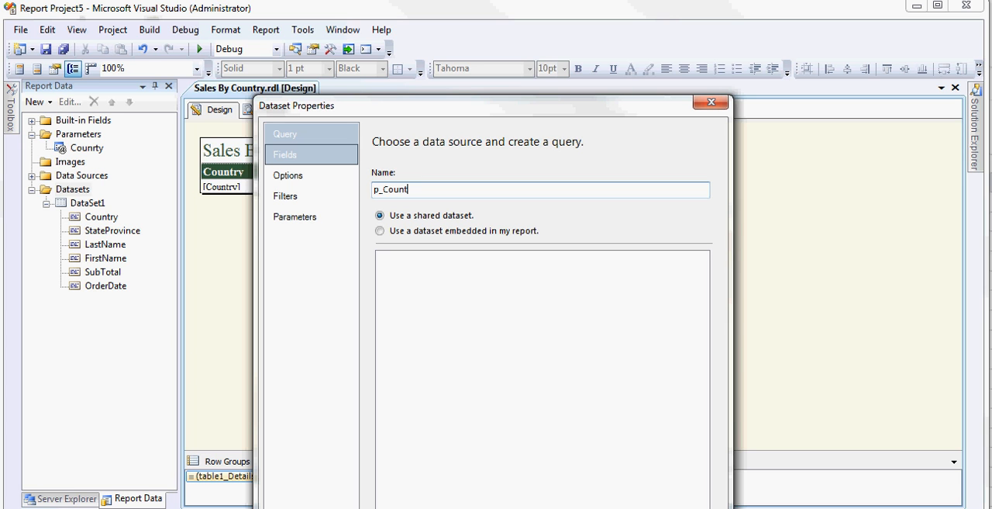
left_click(284, 196)
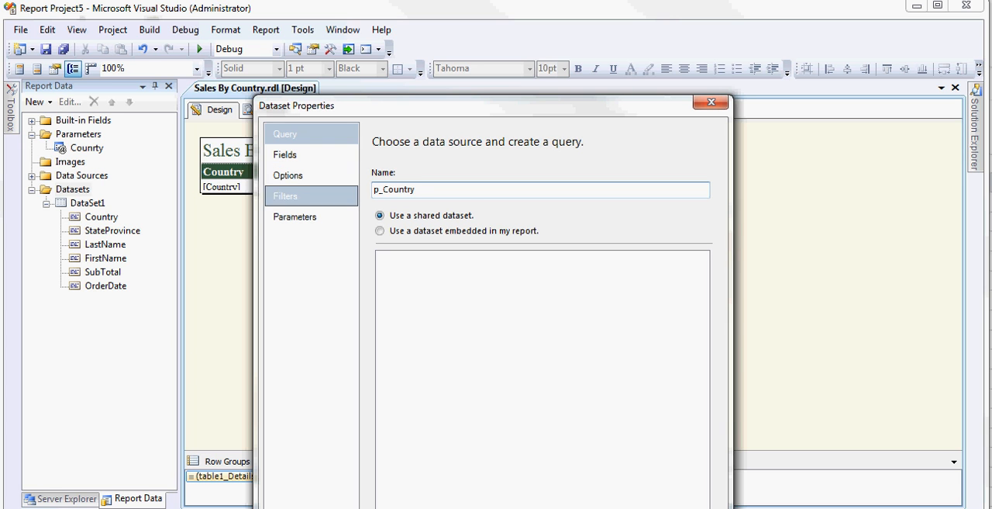
left_click(379, 230)
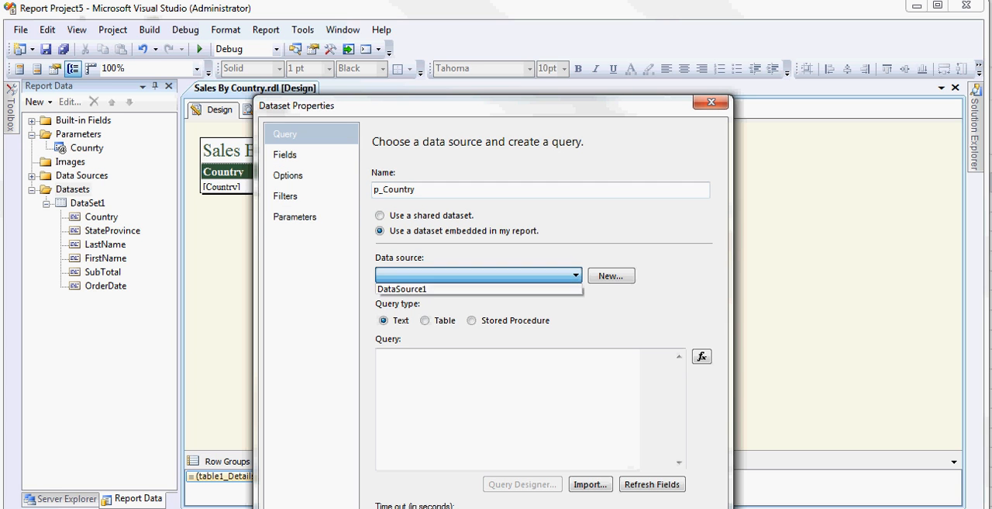
left_click(401, 288)
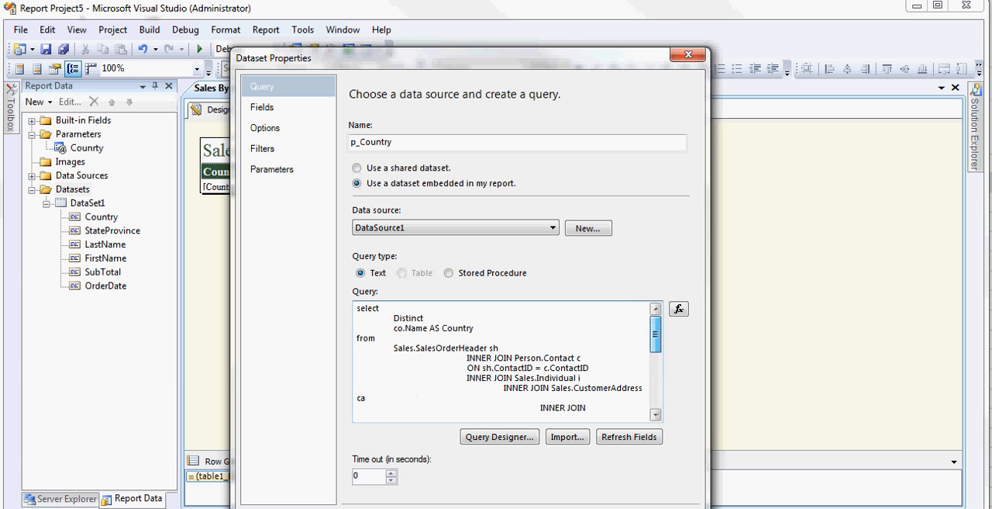
left_click_drag(361, 308, 474, 328)
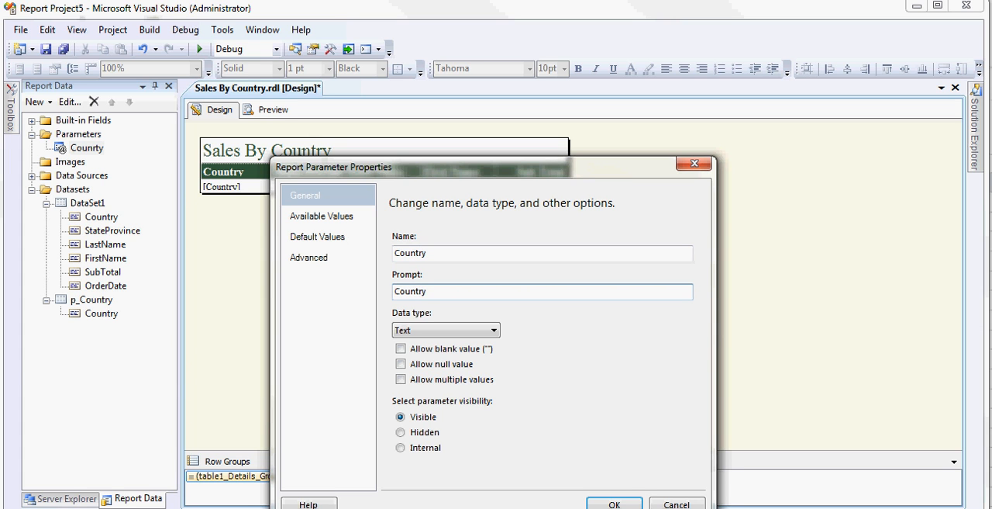
Set Country's available values from dataset p_Country, with Country as value and label.
left_click(321, 216)
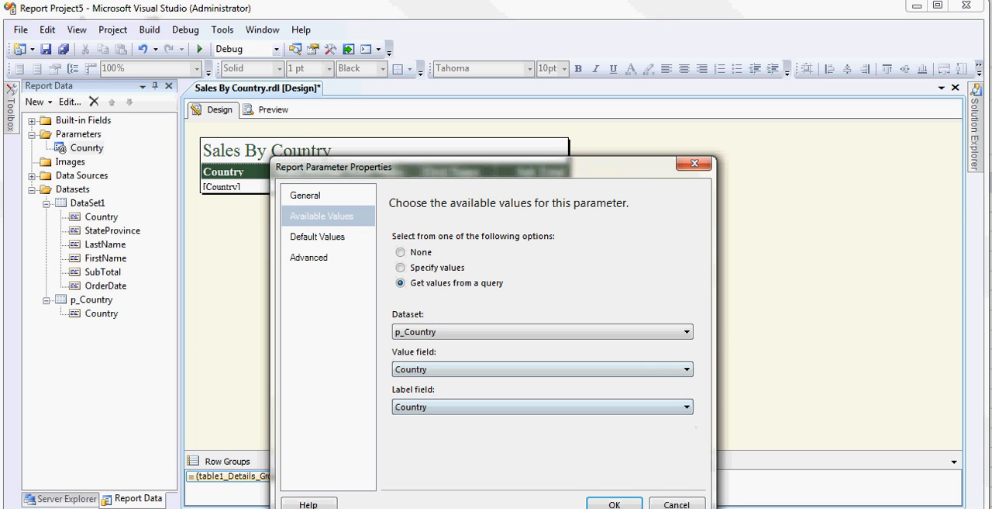
left_click(613, 504)
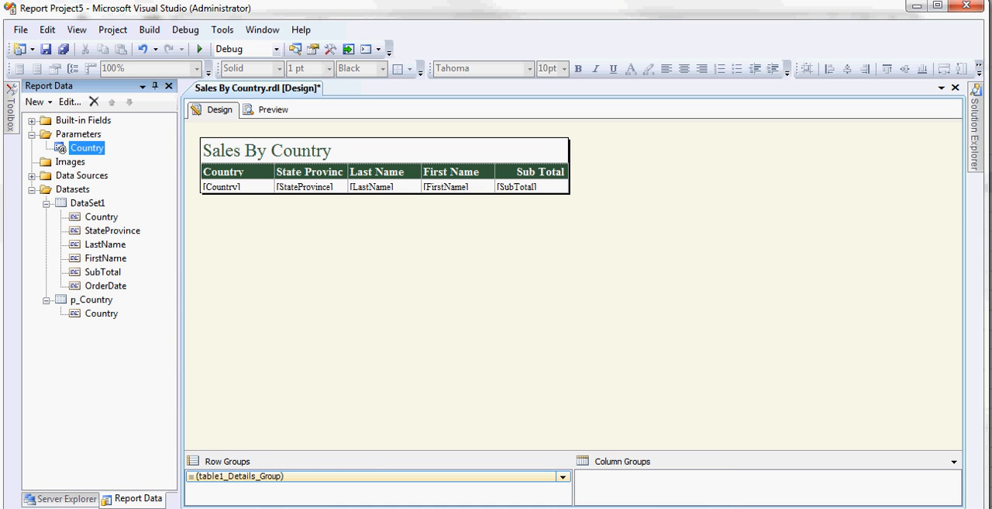
Change DataSet1's name to SalesData in Dataset Properties.
right_click(86, 202)
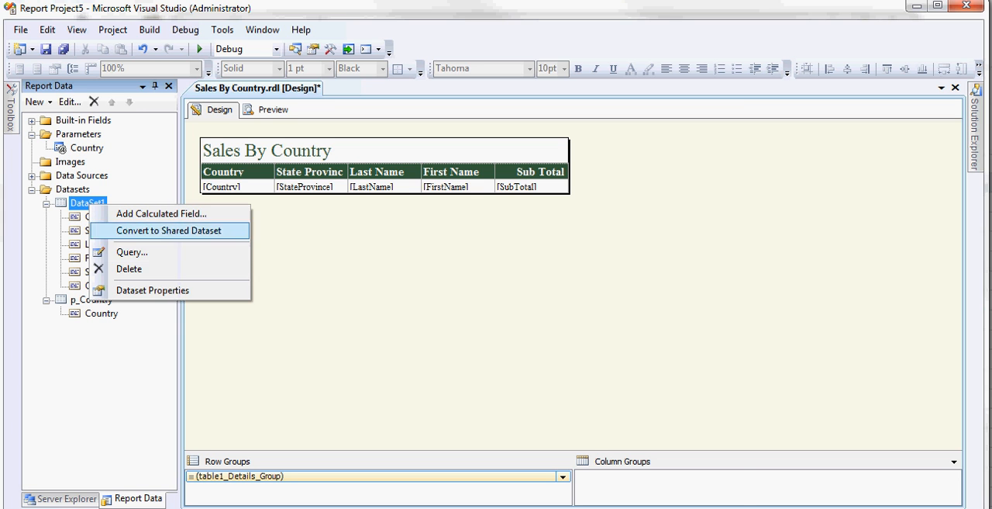
left_click(152, 289)
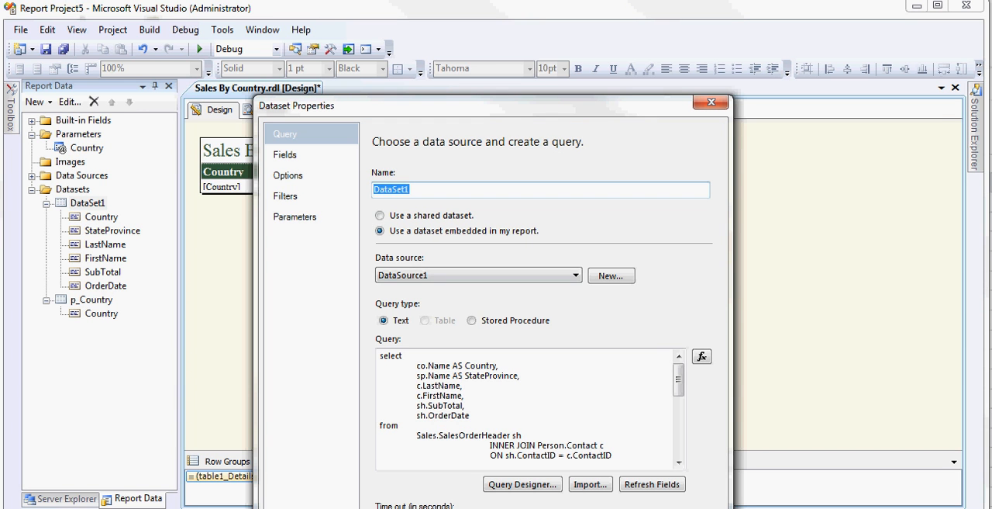
type("SalesData")
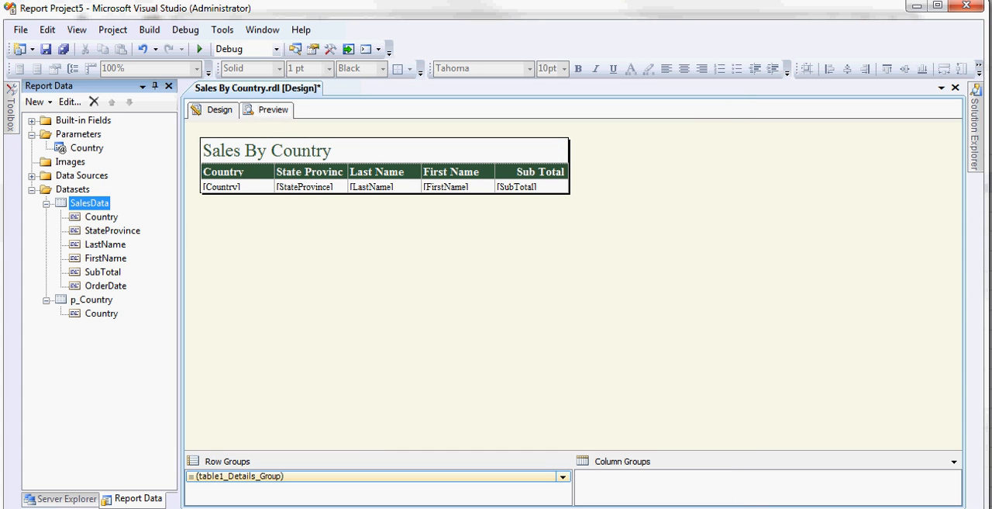
Preview the report with Australia selected in the Country dropdown.
left_click(272, 109)
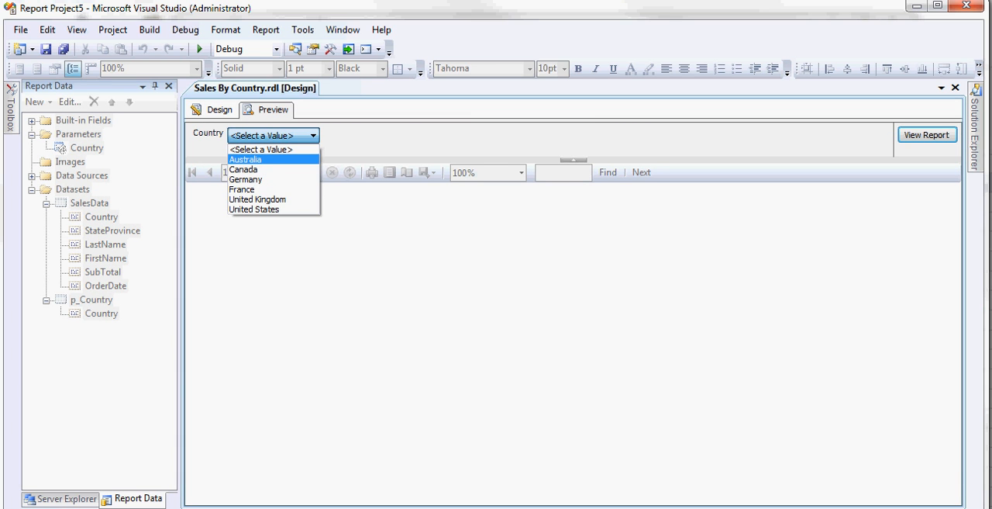
left_click(246, 159)
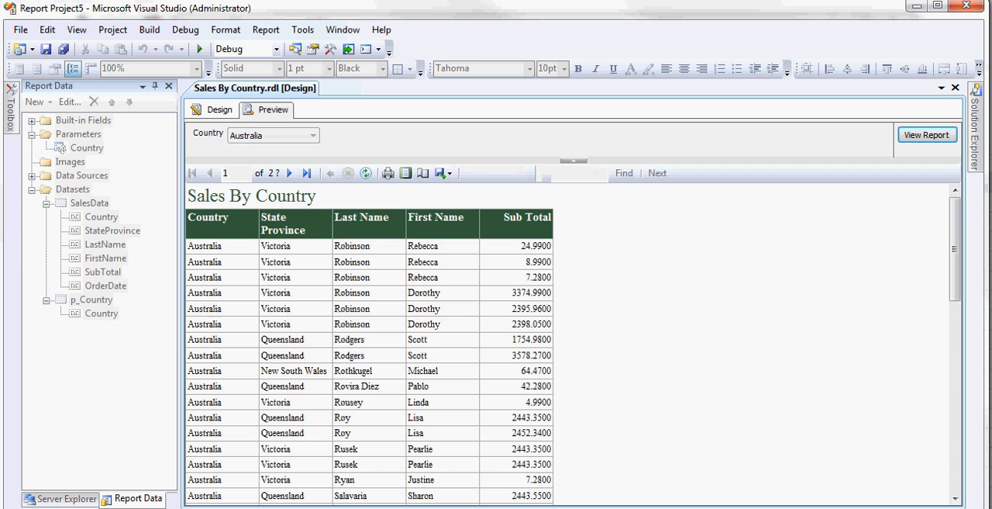
left_click(502, 172)
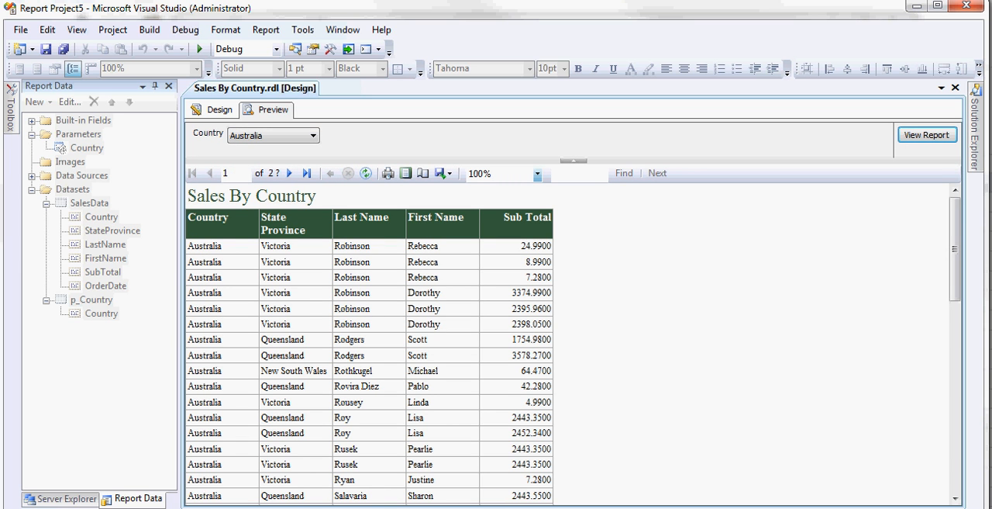